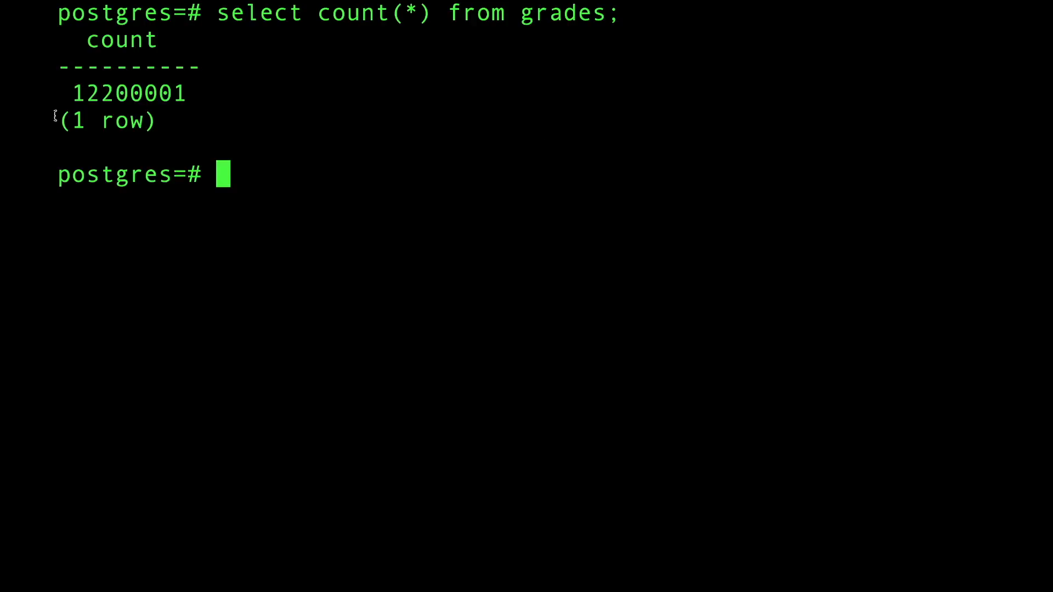
mouse_move(311, 170)
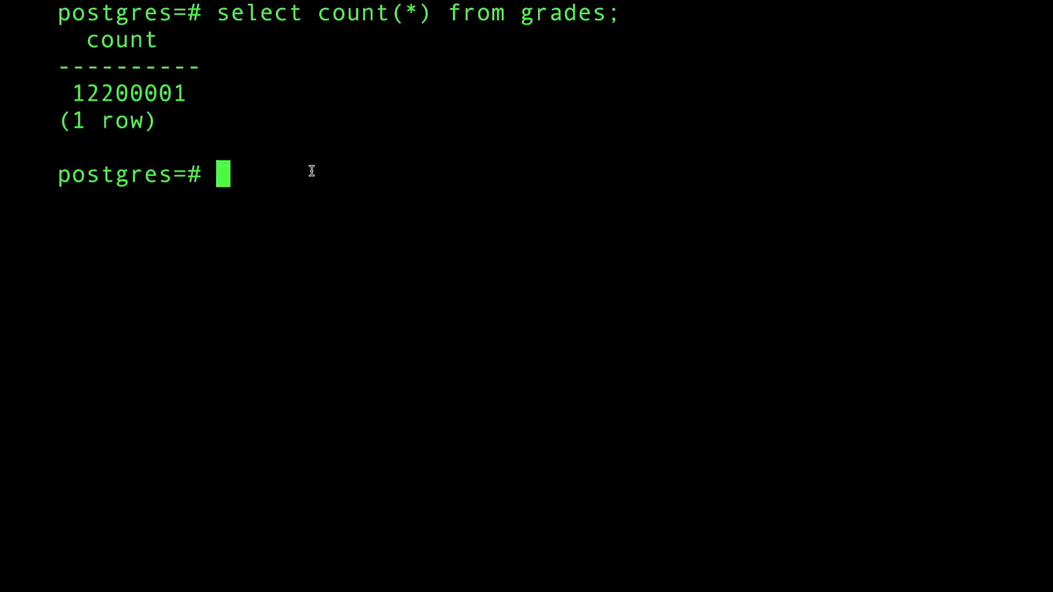
mouse_move(323, 169)
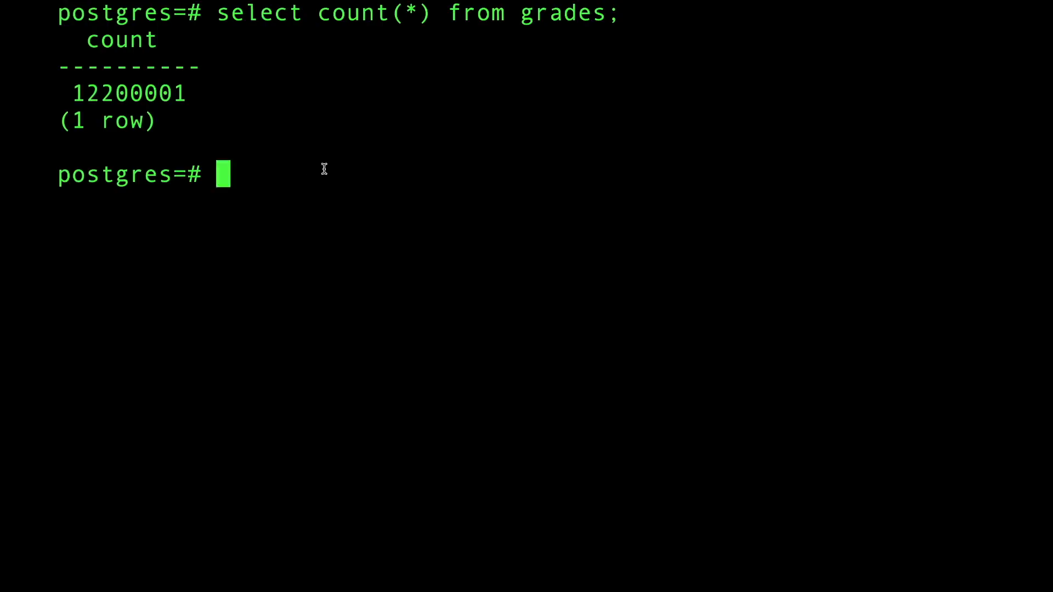
Step: Count grades rows with g between 90 and 100, returning 1,219,677
type("select count(*) from grades wh")
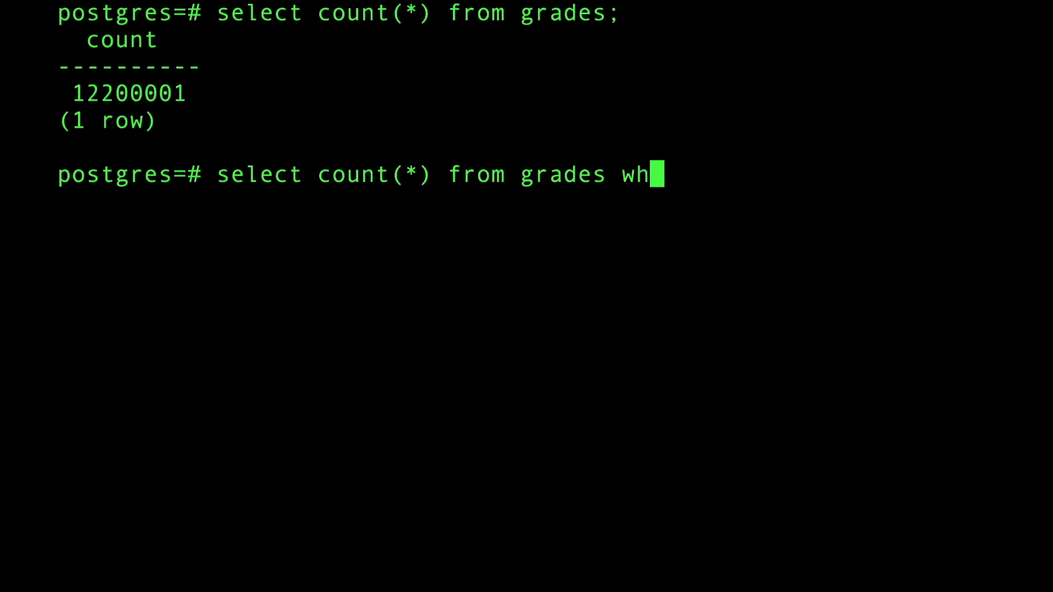
type("ere")
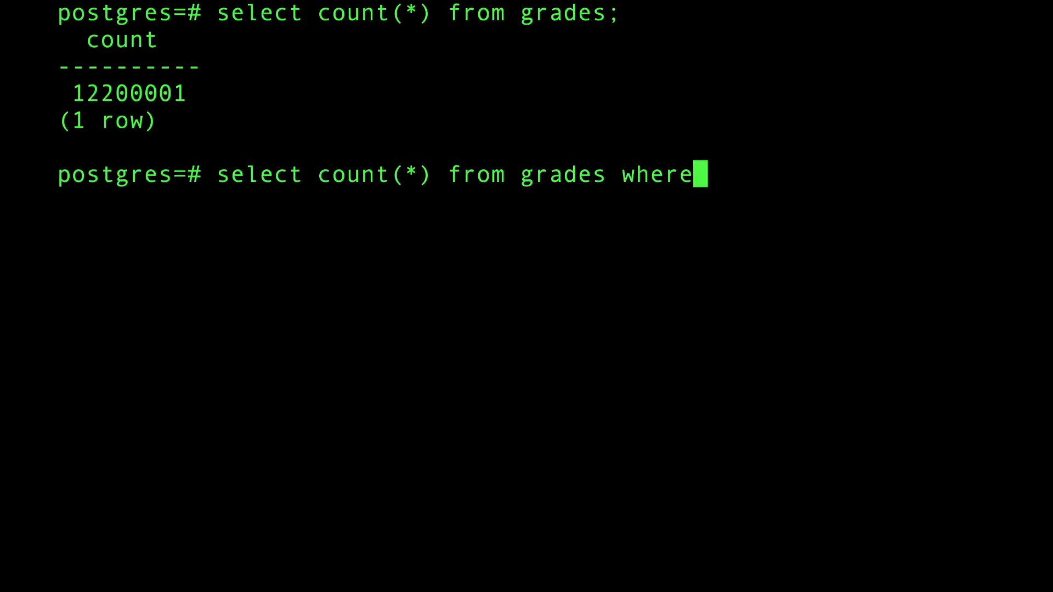
type("g between 90 and 100;")
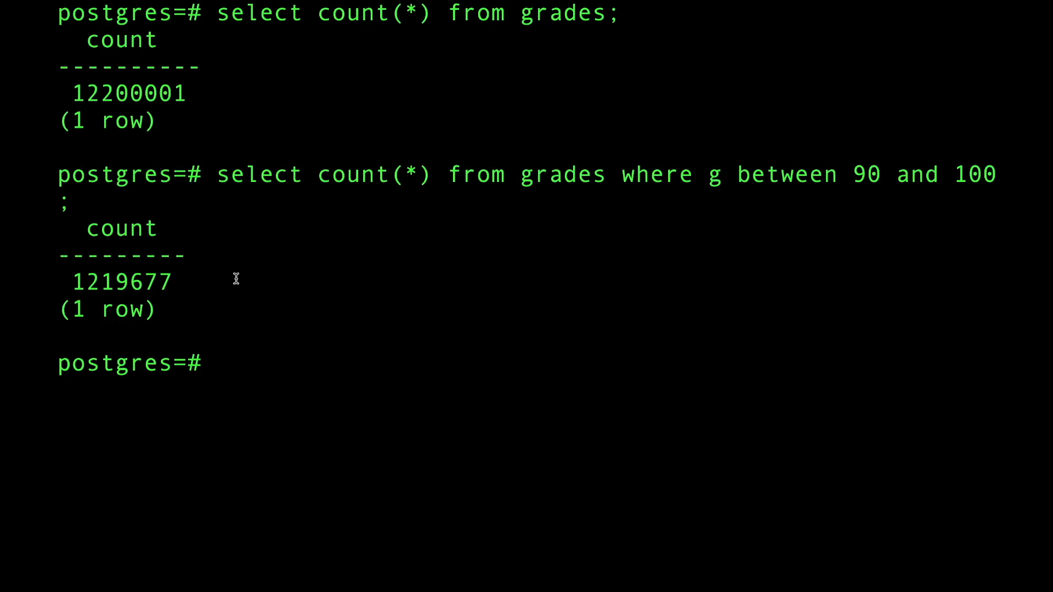
mouse_move(215, 197)
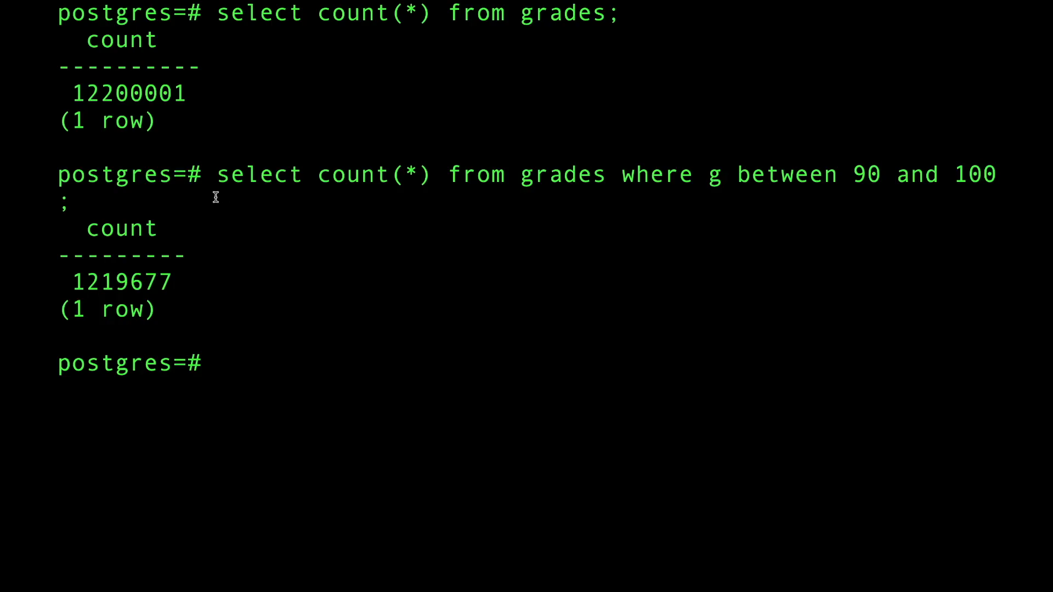
Step: Change the query to select ids of grades rows with g between 90 and 100
type("select id")
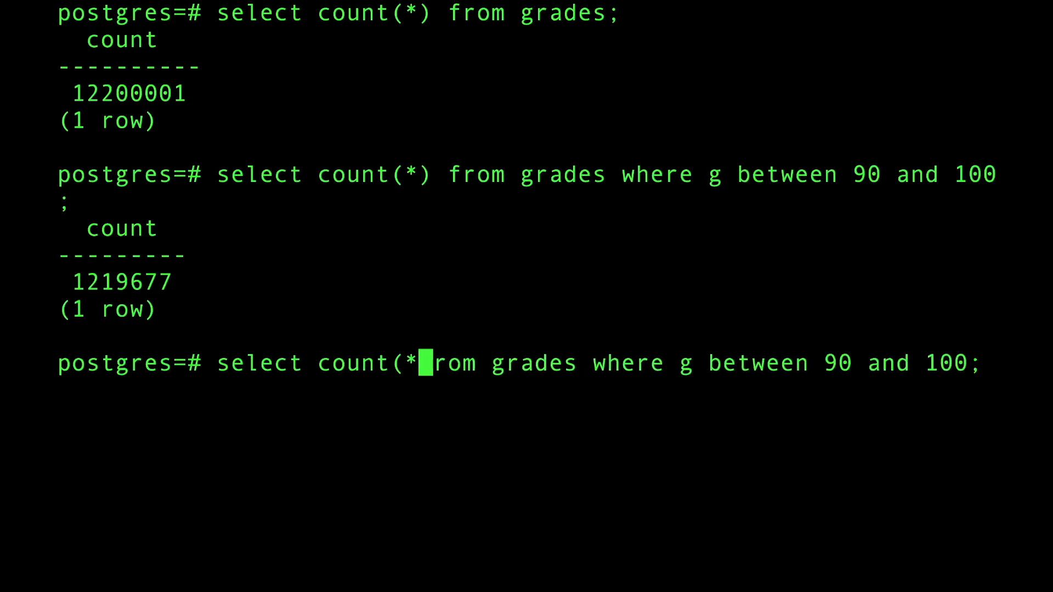
type(")")
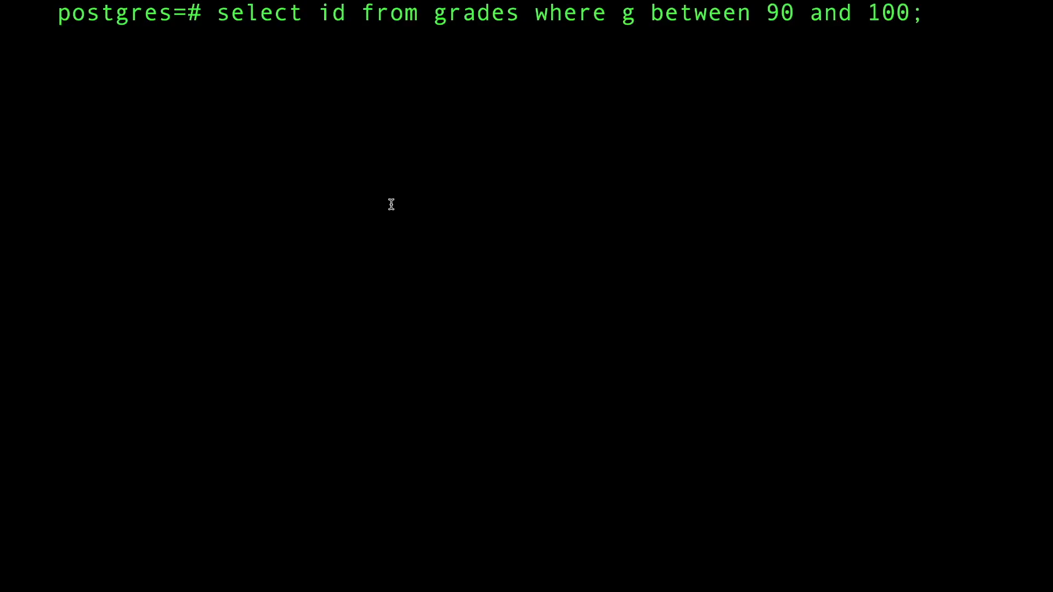
mouse_move(387, 204)
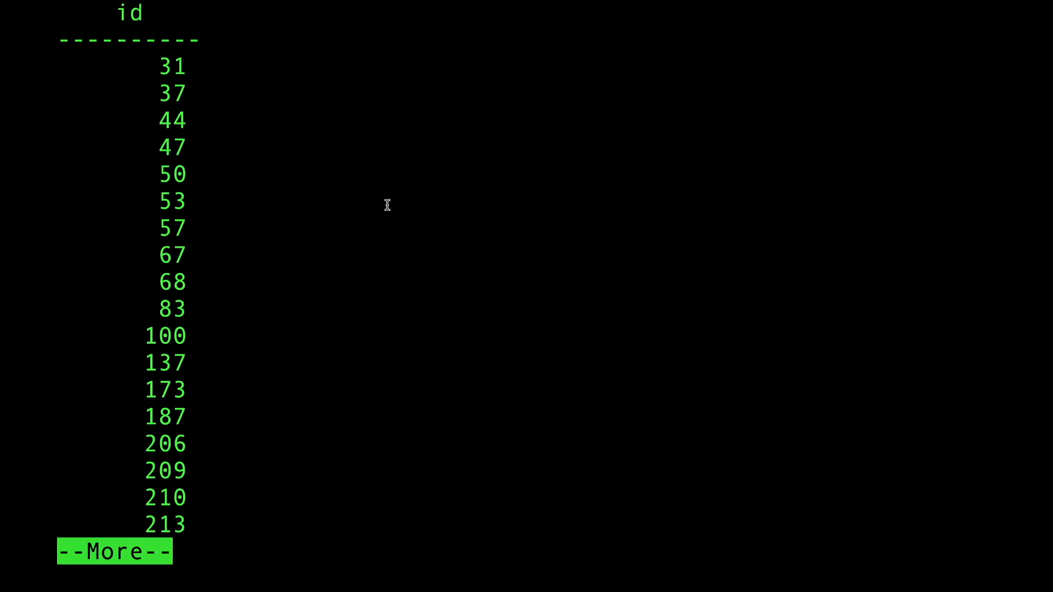
Step: Quit the pager showing the long list of matching ids
key("q")
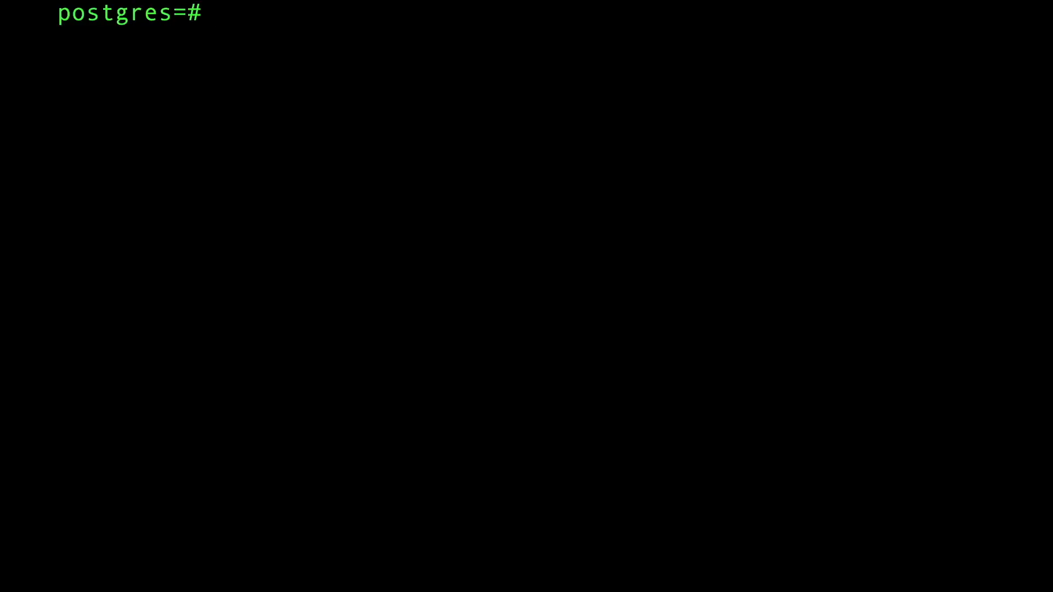
Step: Cancel the recalled select id query and type begin to start a transaction
type("select id from grades where g between 90 and 100;")
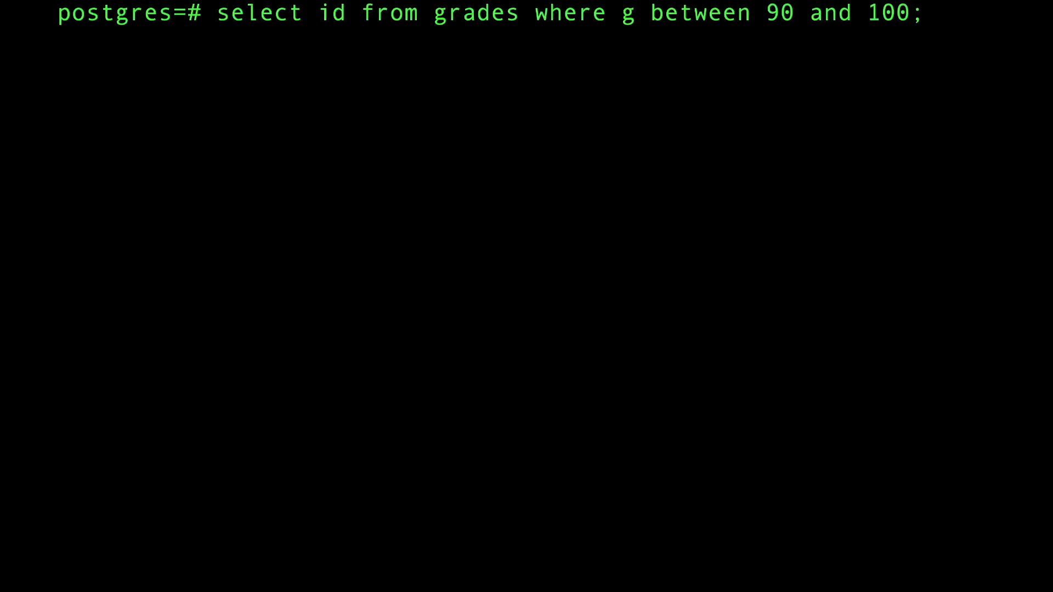
type("begin")
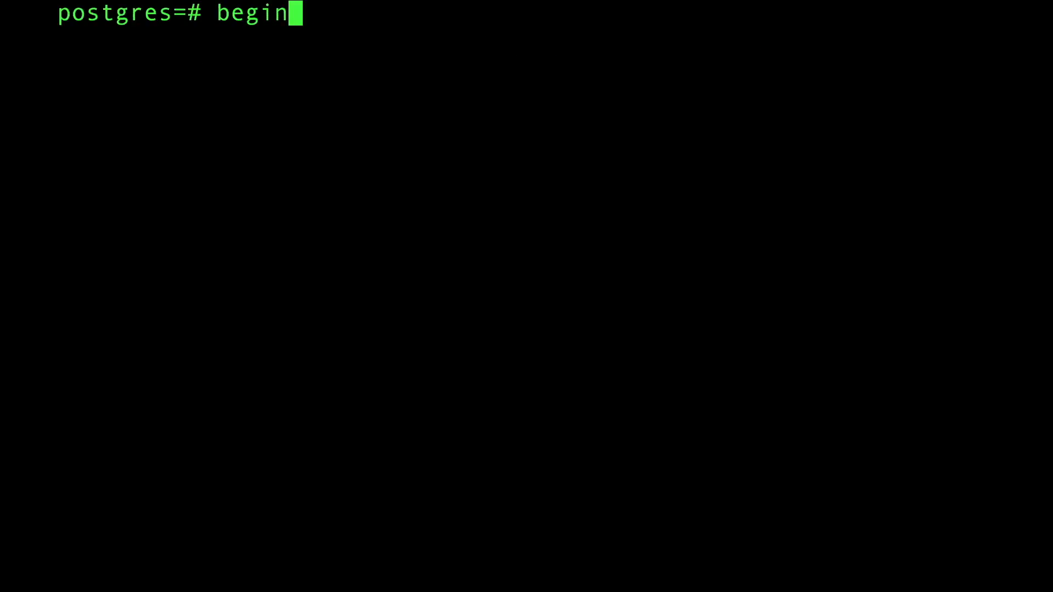
Step: Declare cursor c over grades rows with g between 90 and 100
type(";")
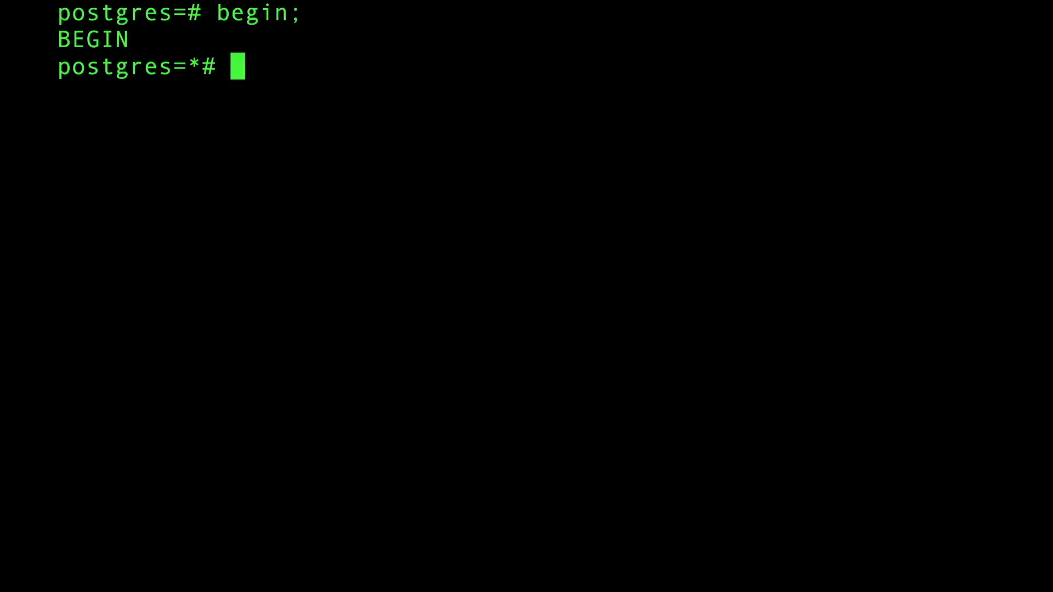
type("declare")
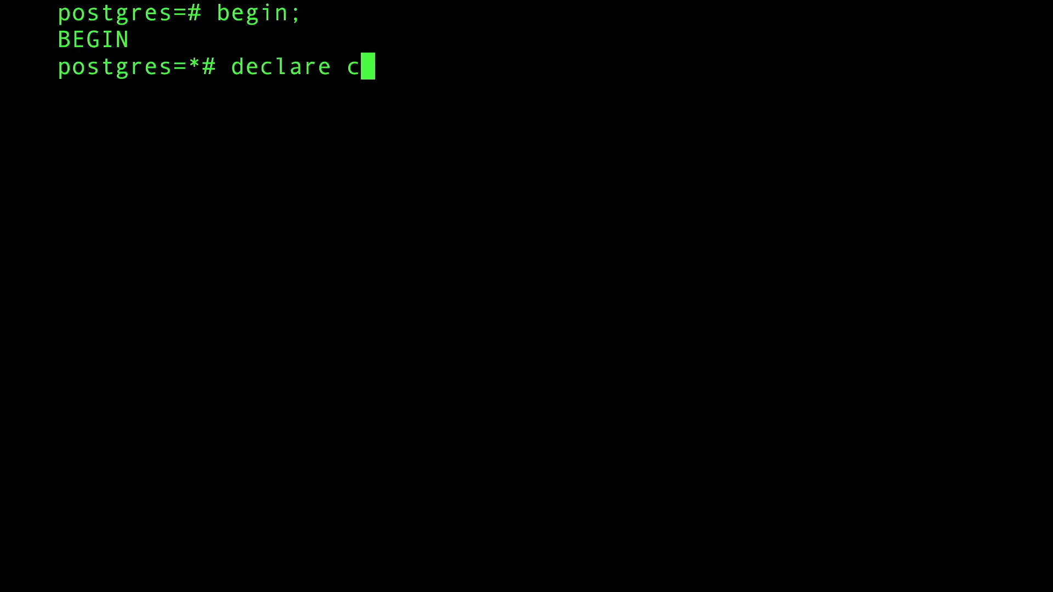
type("cursor")
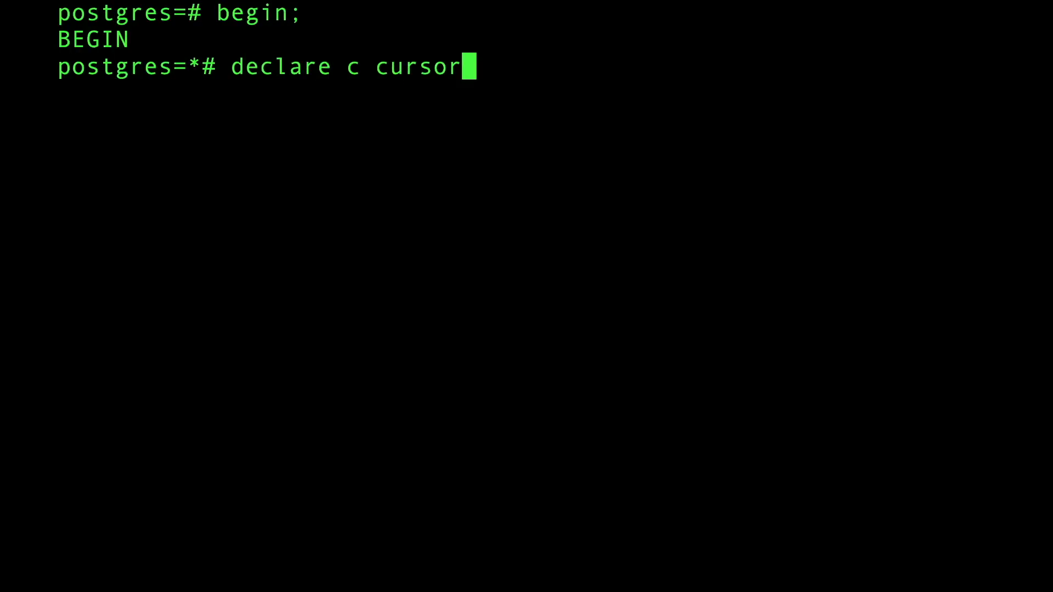
type("for select")
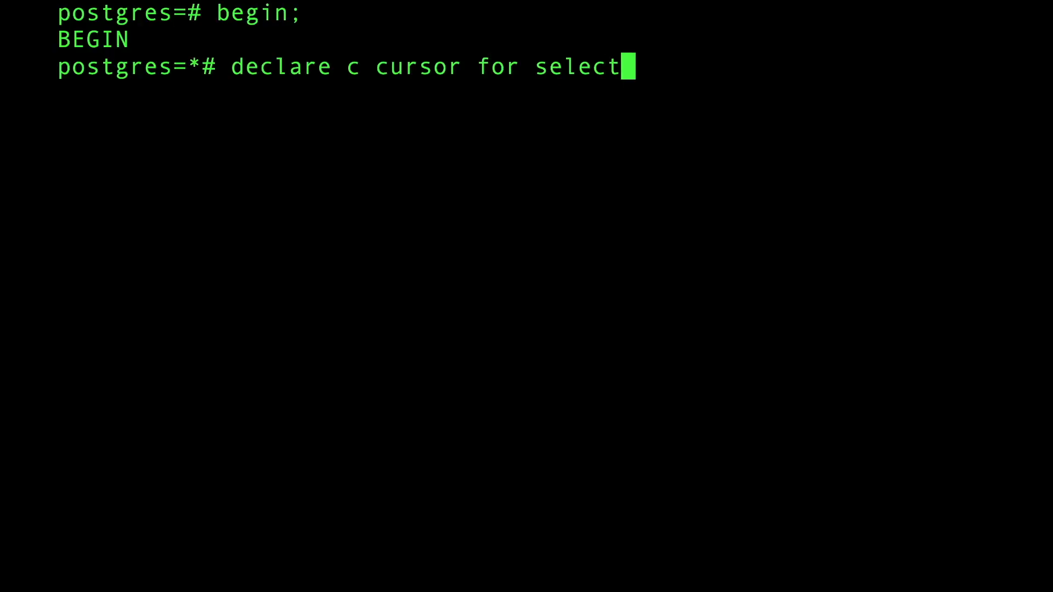
type("*")
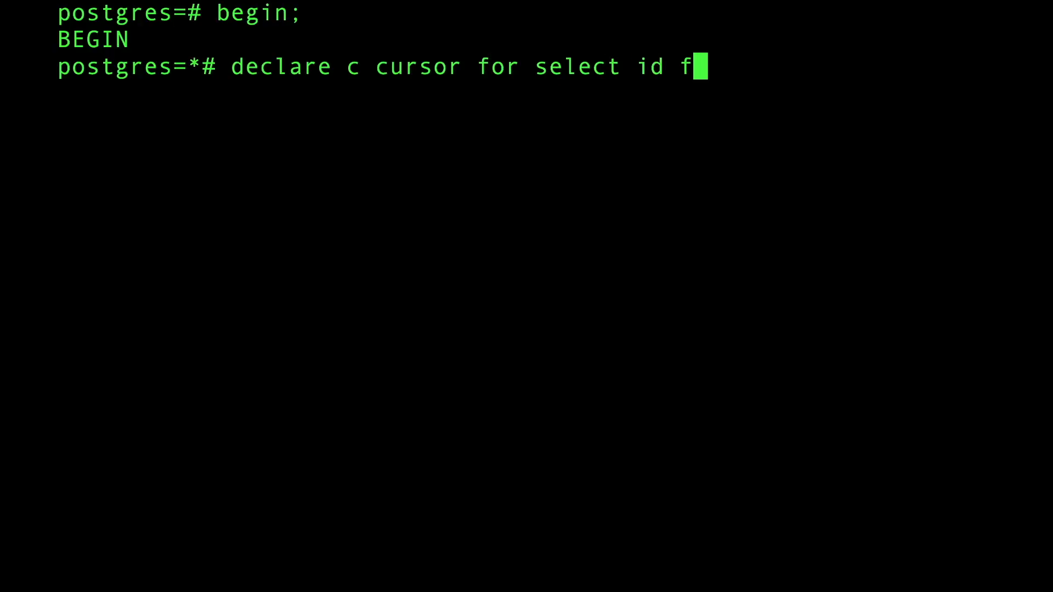
type("rom grades where g between")
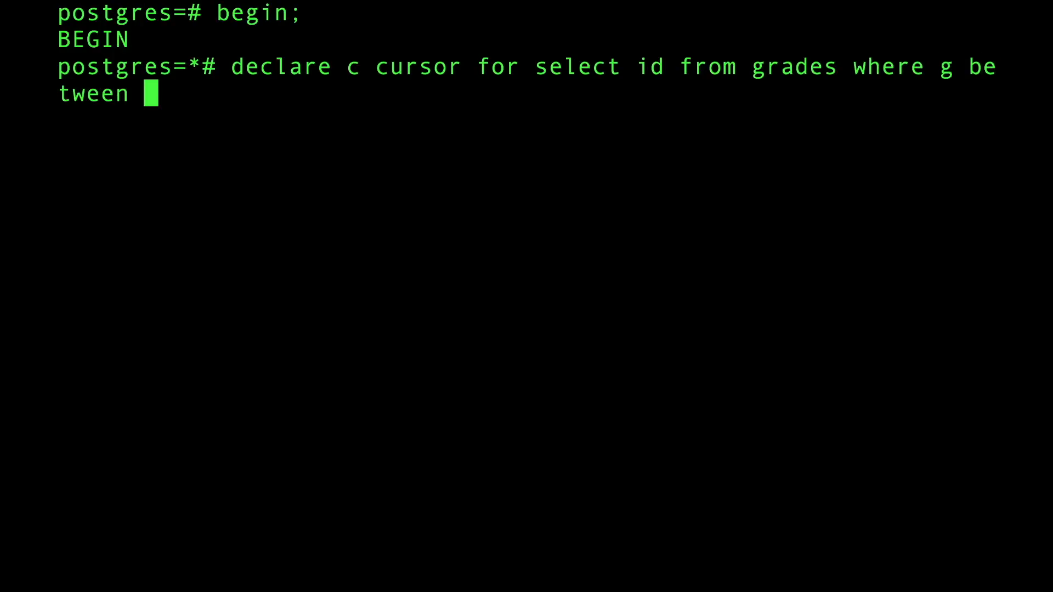
type("90 and 100;")
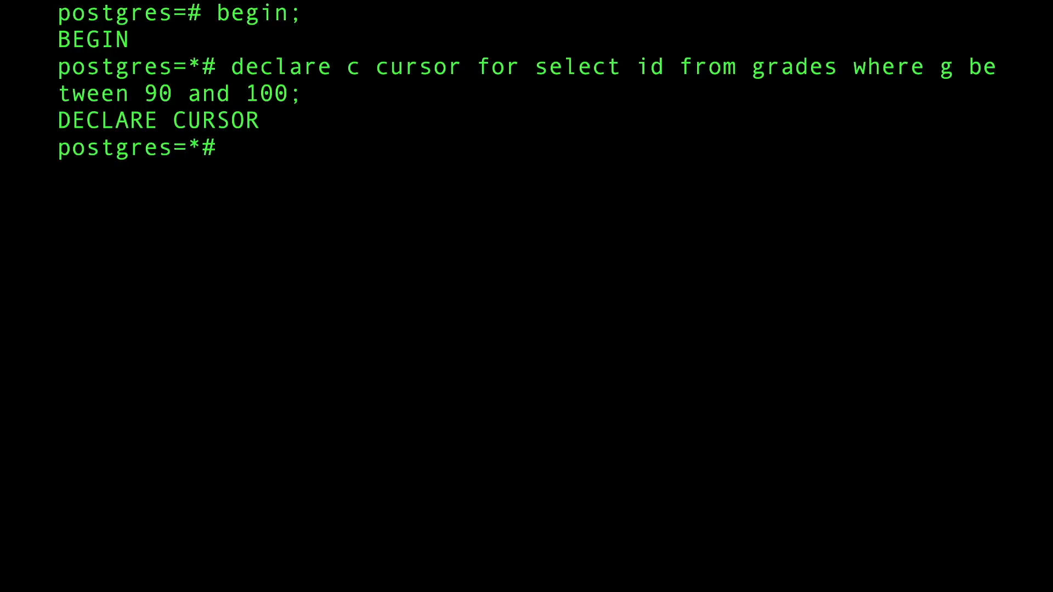
type("fetc")
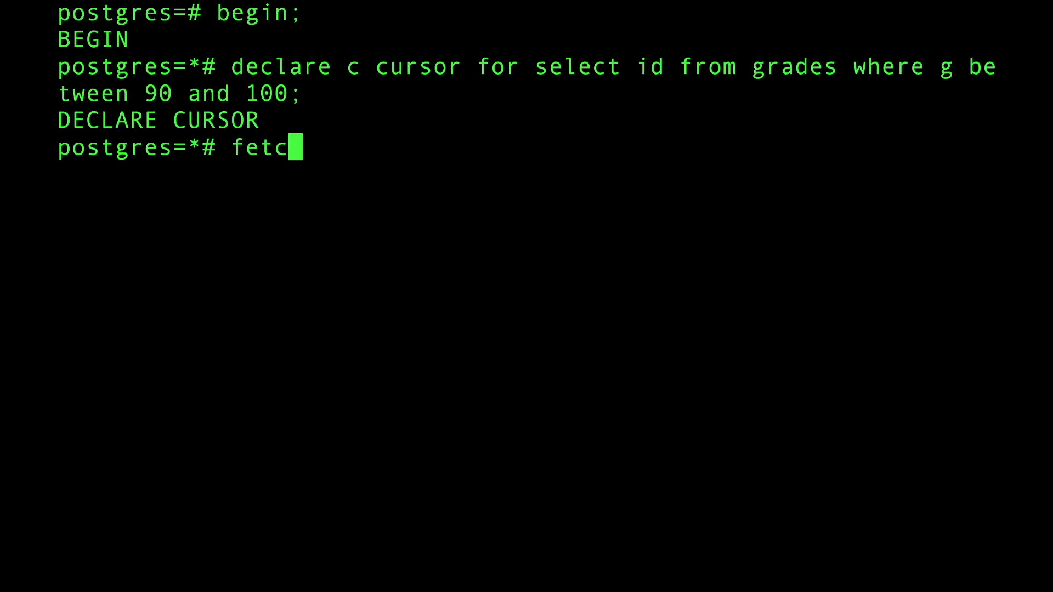
Step: Fetch from cursor c three times, returning ids 31, 37 and 44
type("h fc")
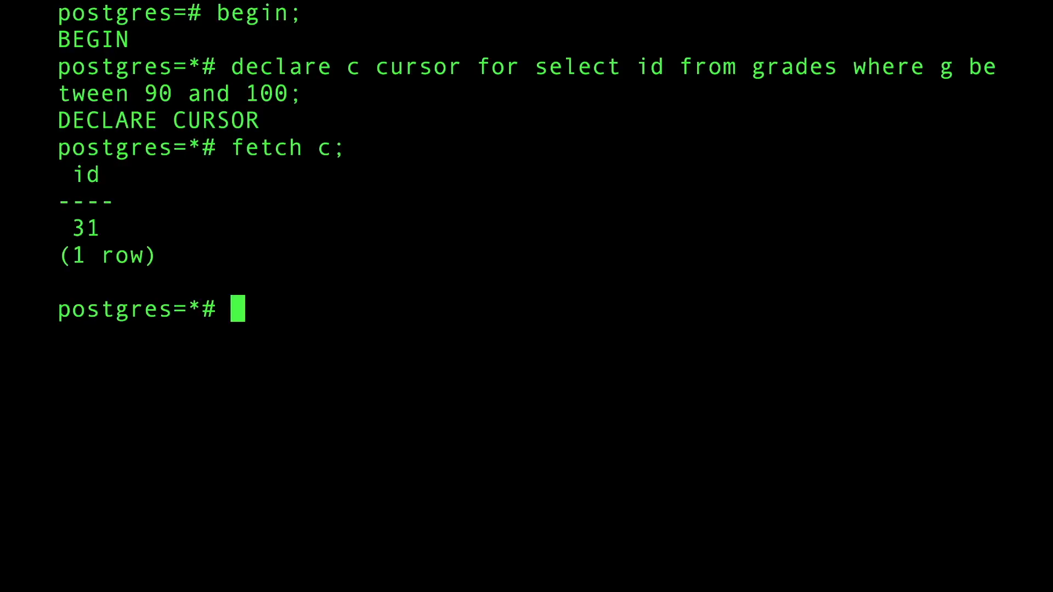
type("fetch c;")
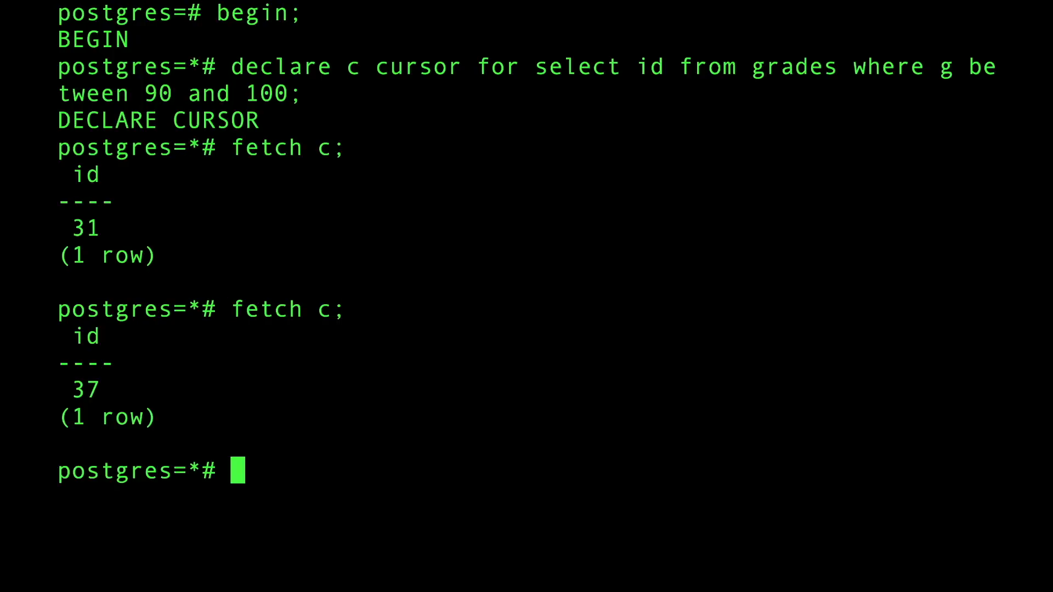
type("fetch c;")
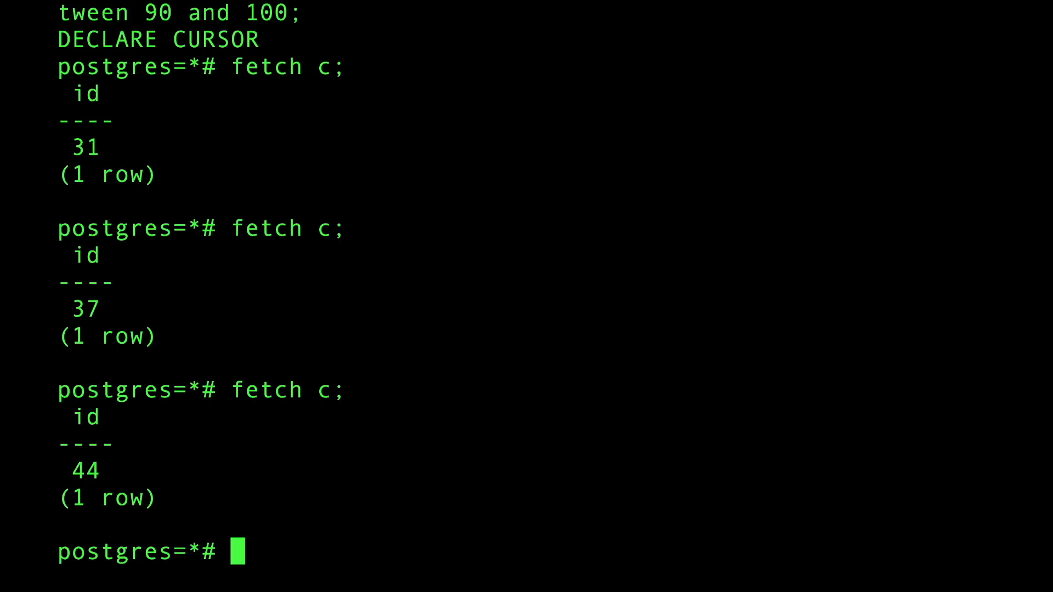
key("Return")
type("f")
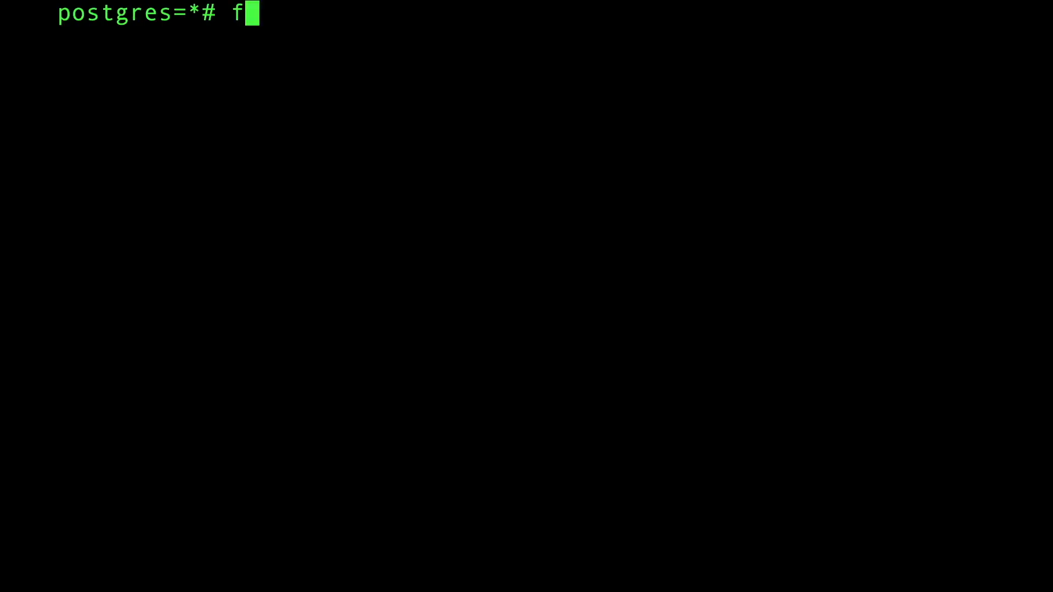
Step: Fetch the last matching row from cursor c with fetch last c
type("etch")
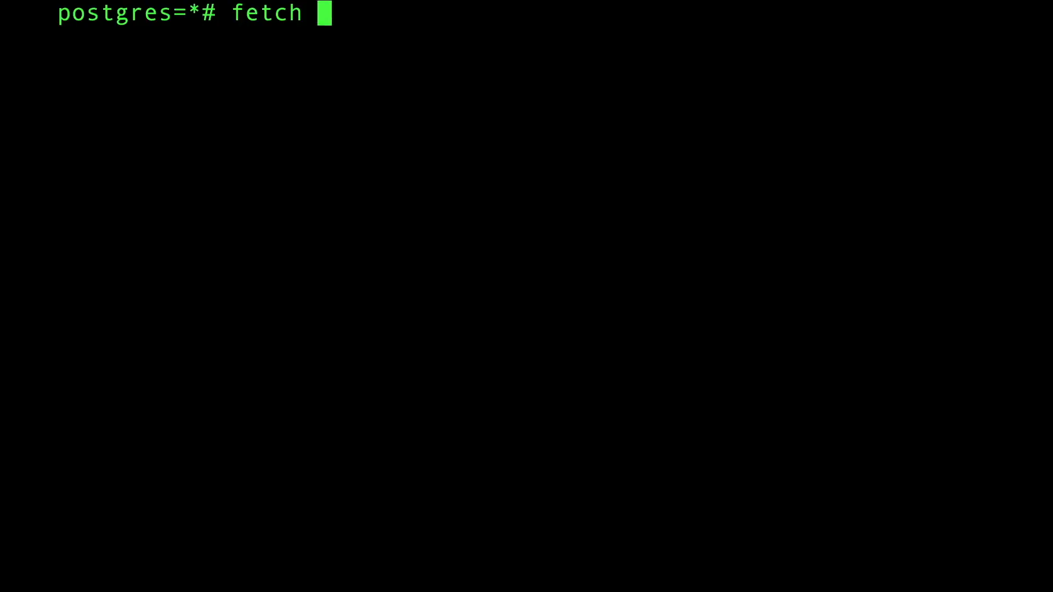
type("last")
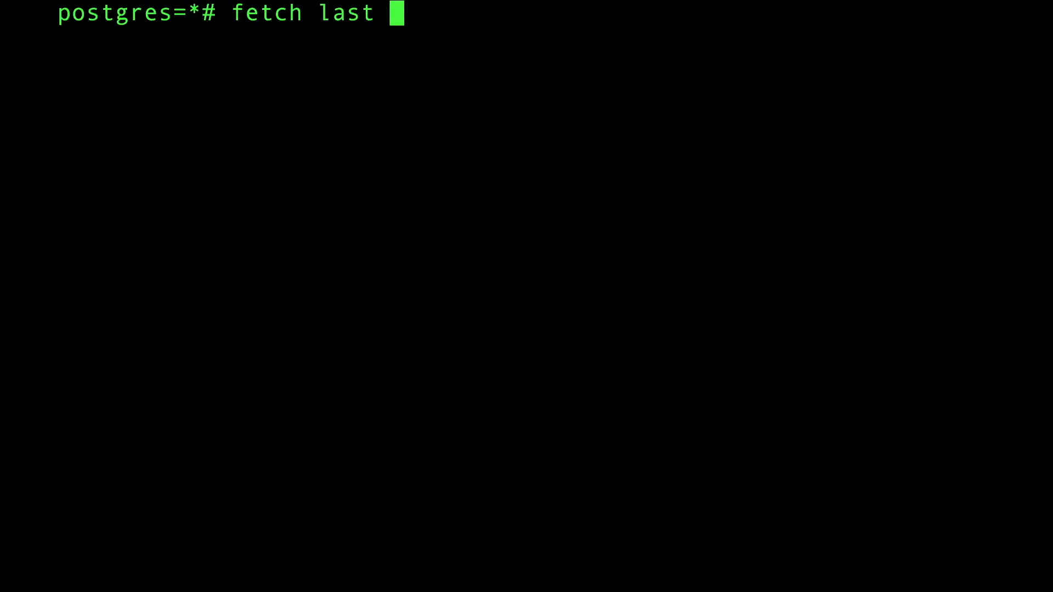
type("c")
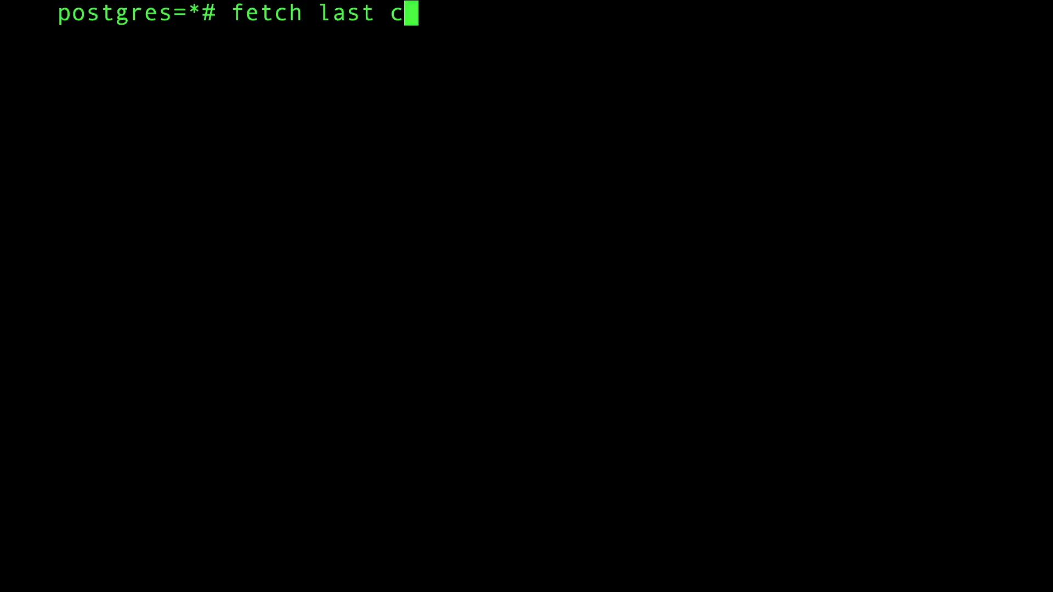
type(";")
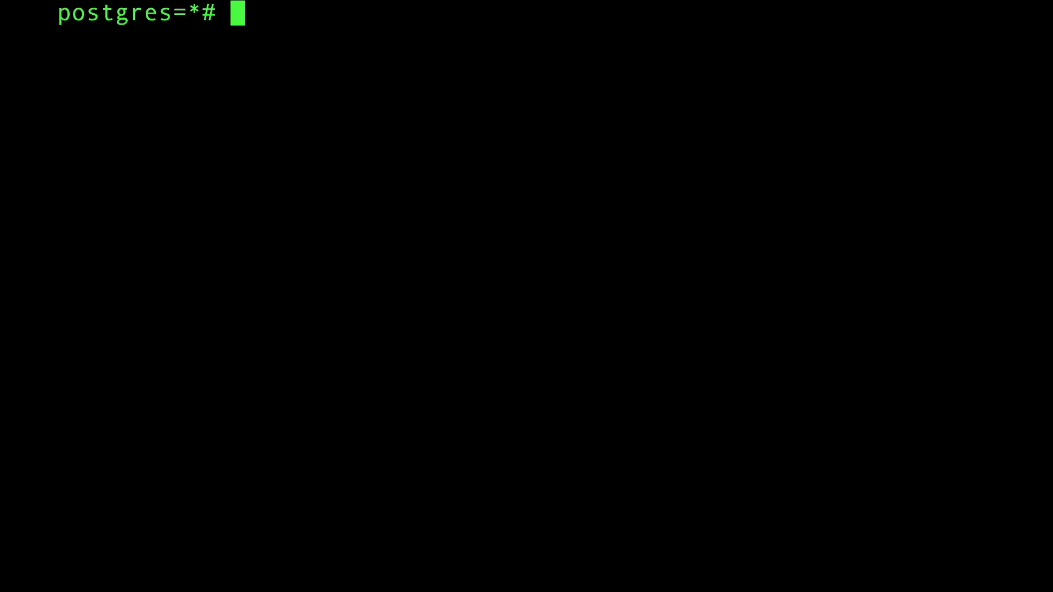
Step: Enter the comment note '--cons' at the psql prompt
type("--cons")
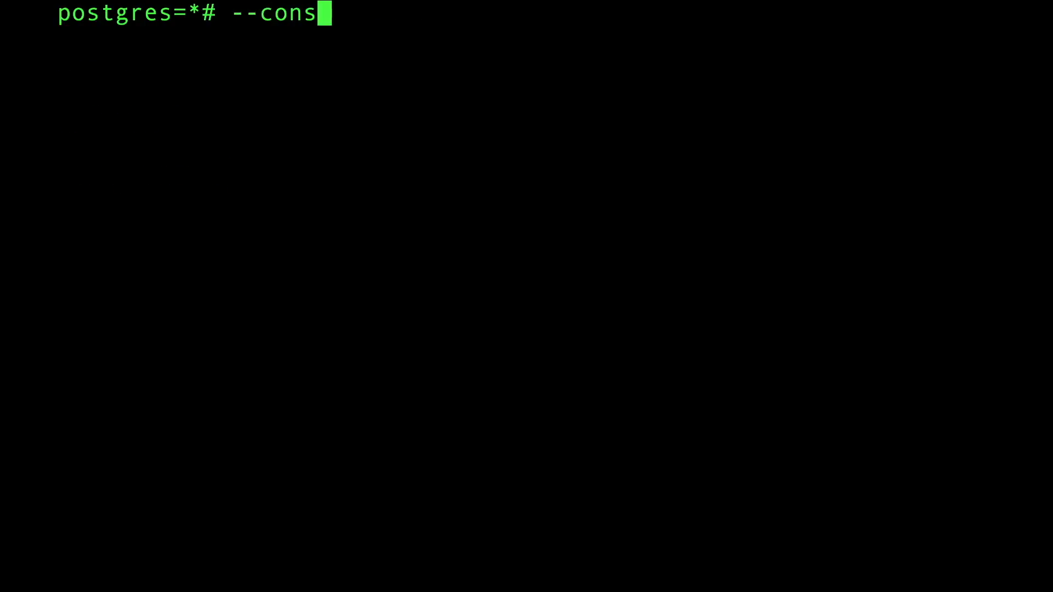
key("BackSpace")
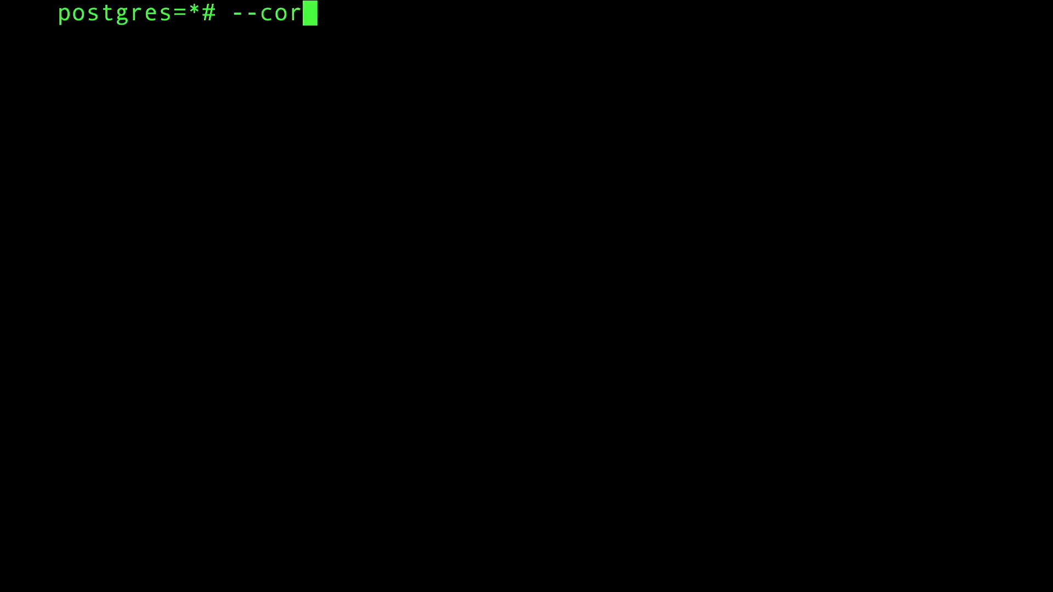
type("s")
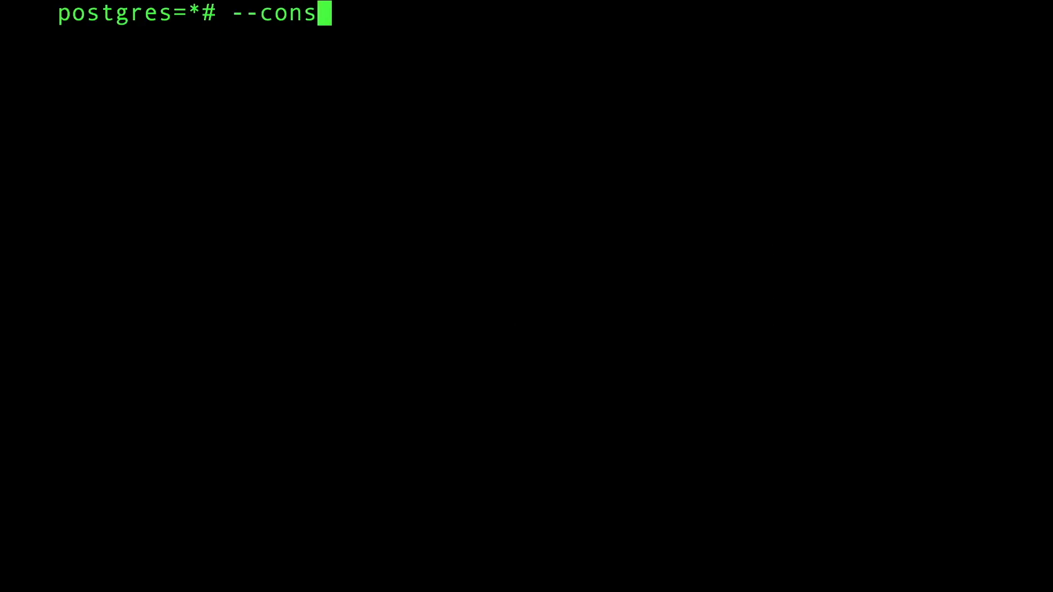
key("Enter")
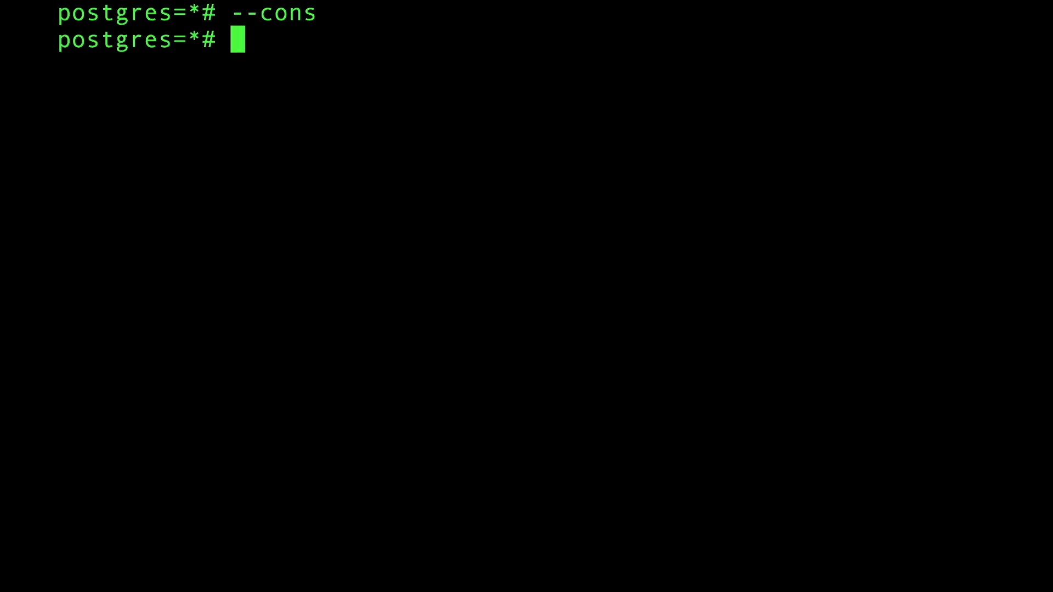